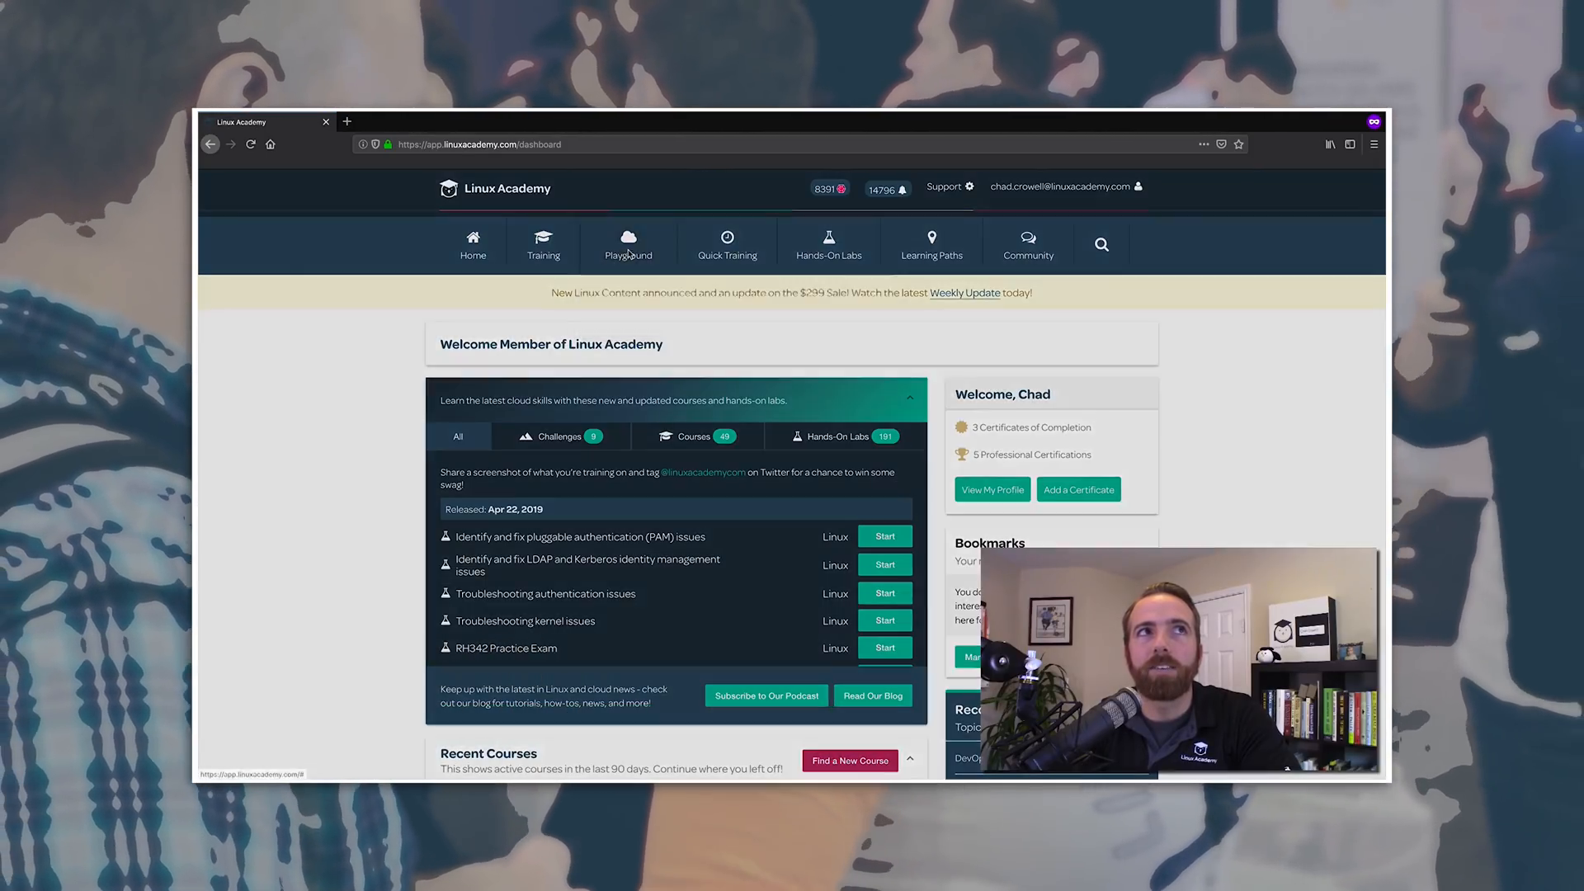
# - Start the GCP sandbox from Cloud Playground and open its console in a new tab
pyautogui.click(627, 245)
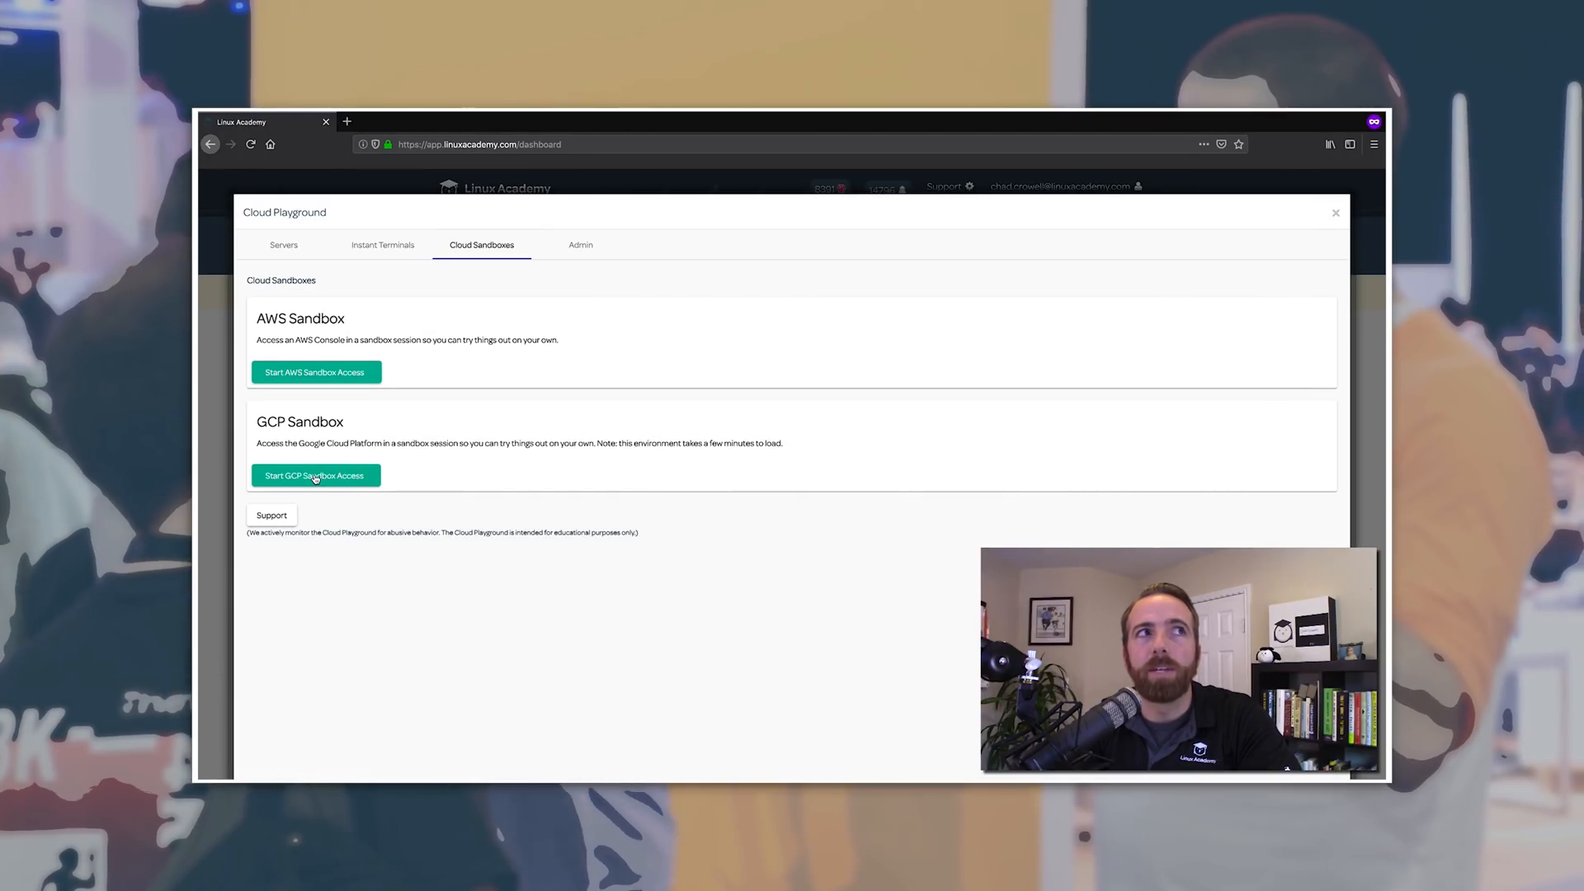
pyautogui.rightClick(284, 636)
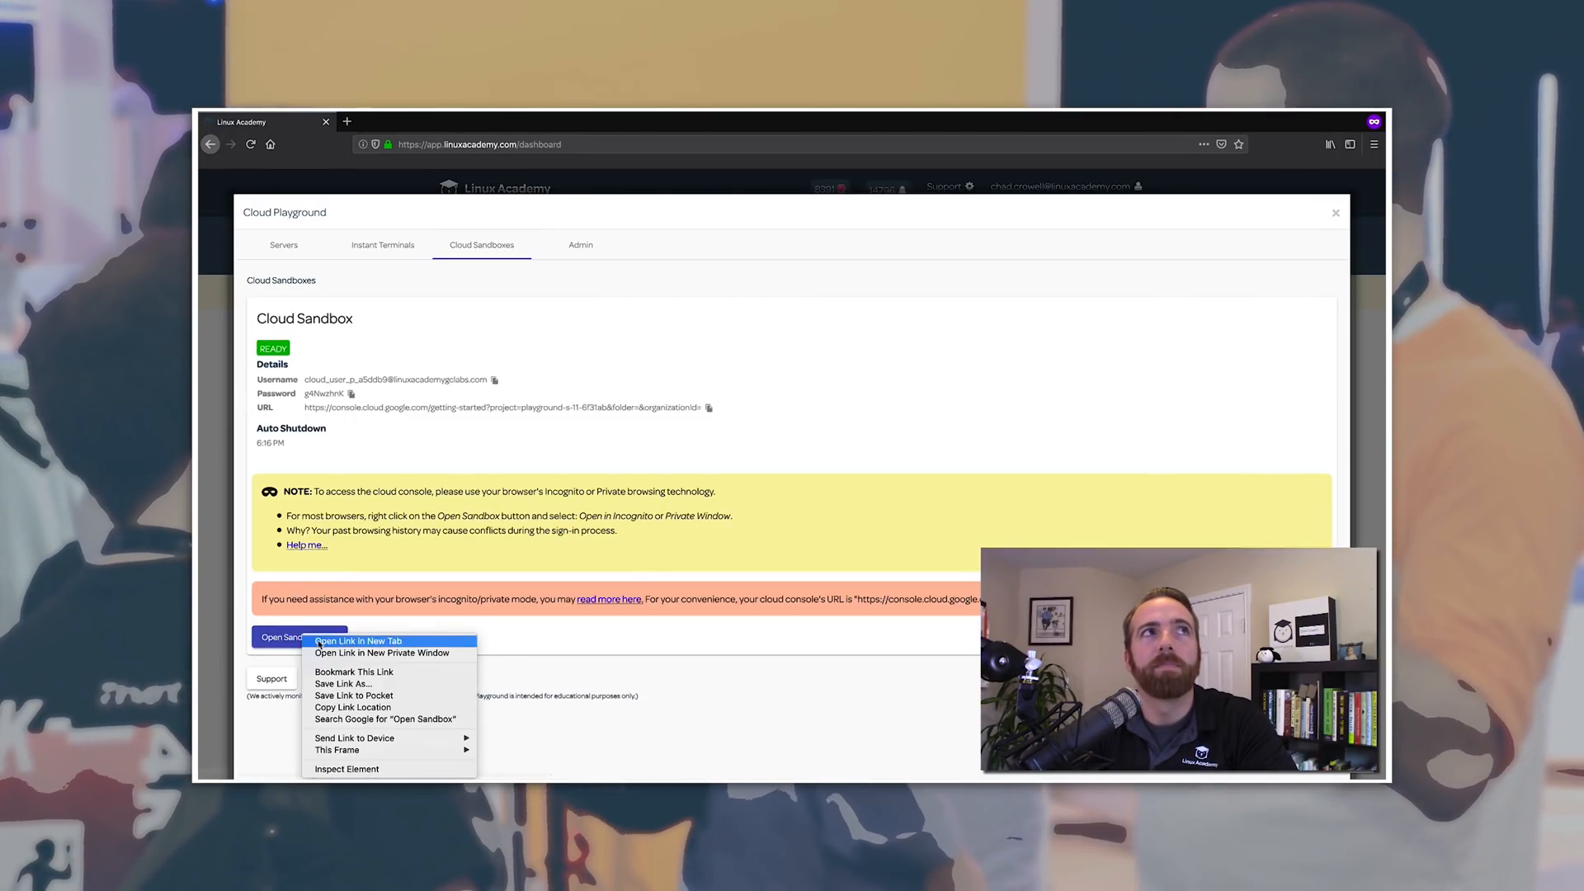
pyautogui.click(356, 640)
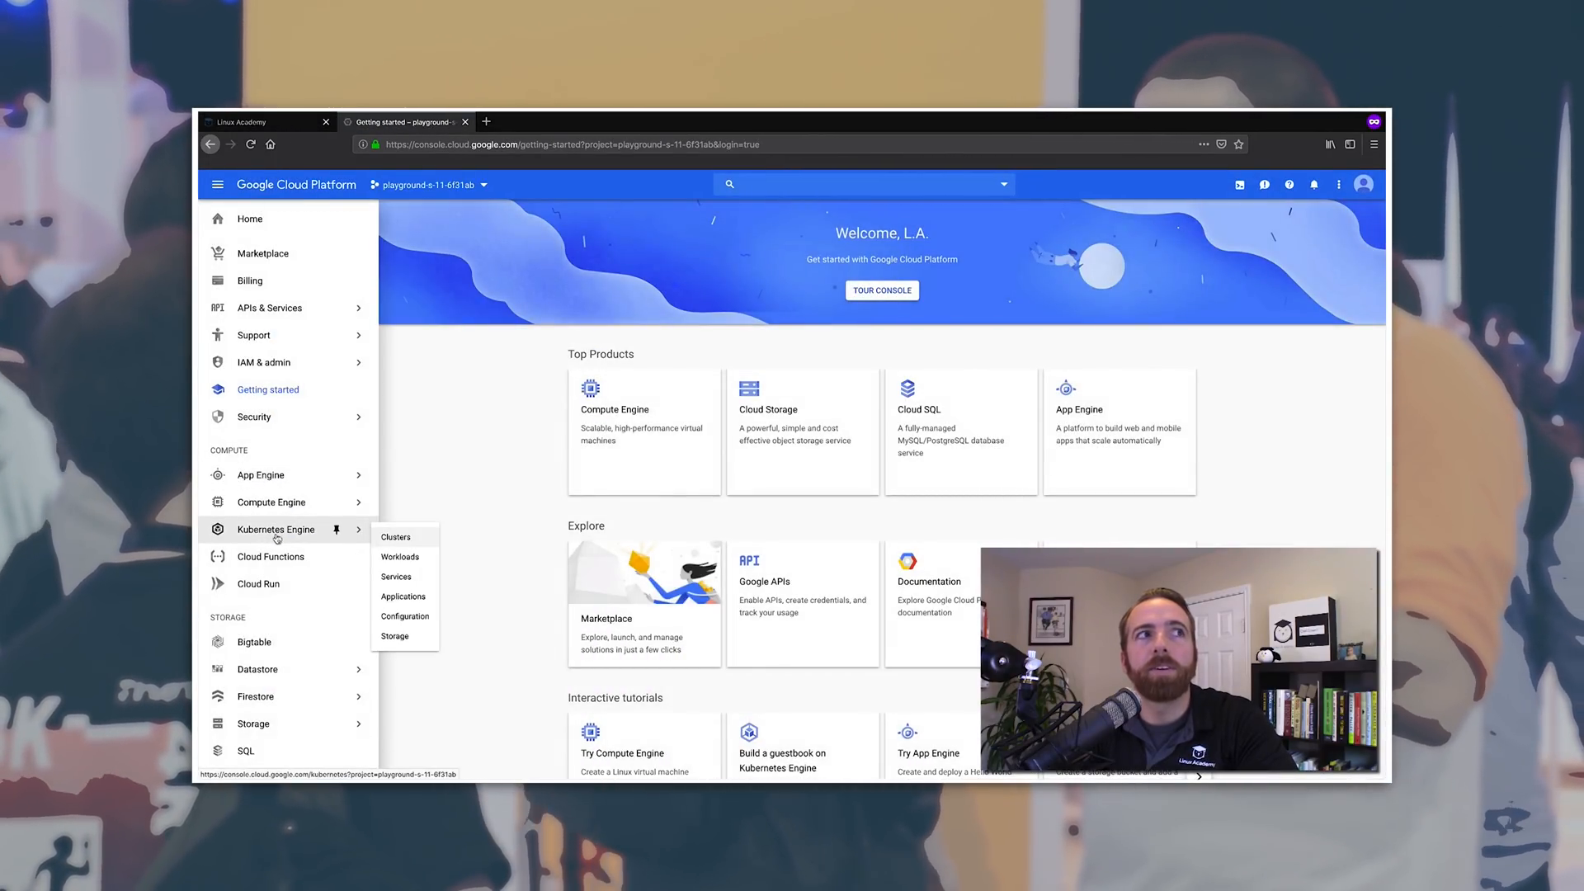
# - Create the three-node standard-cluster-1 from Kubernetes Engine Clusters
pyautogui.click(395, 536)
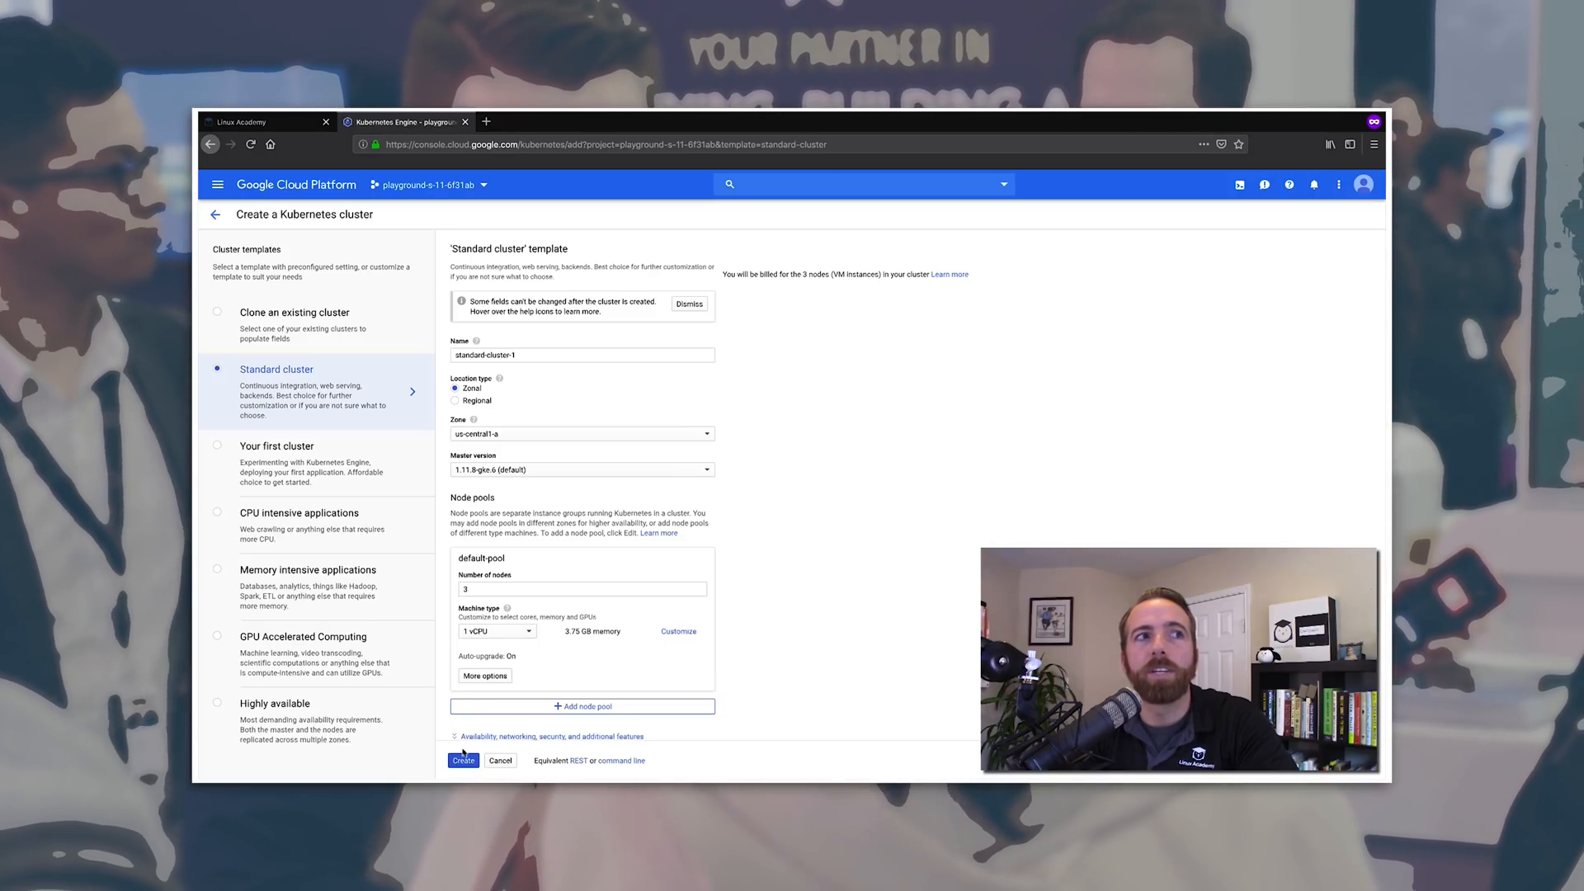
pyautogui.click(463, 760)
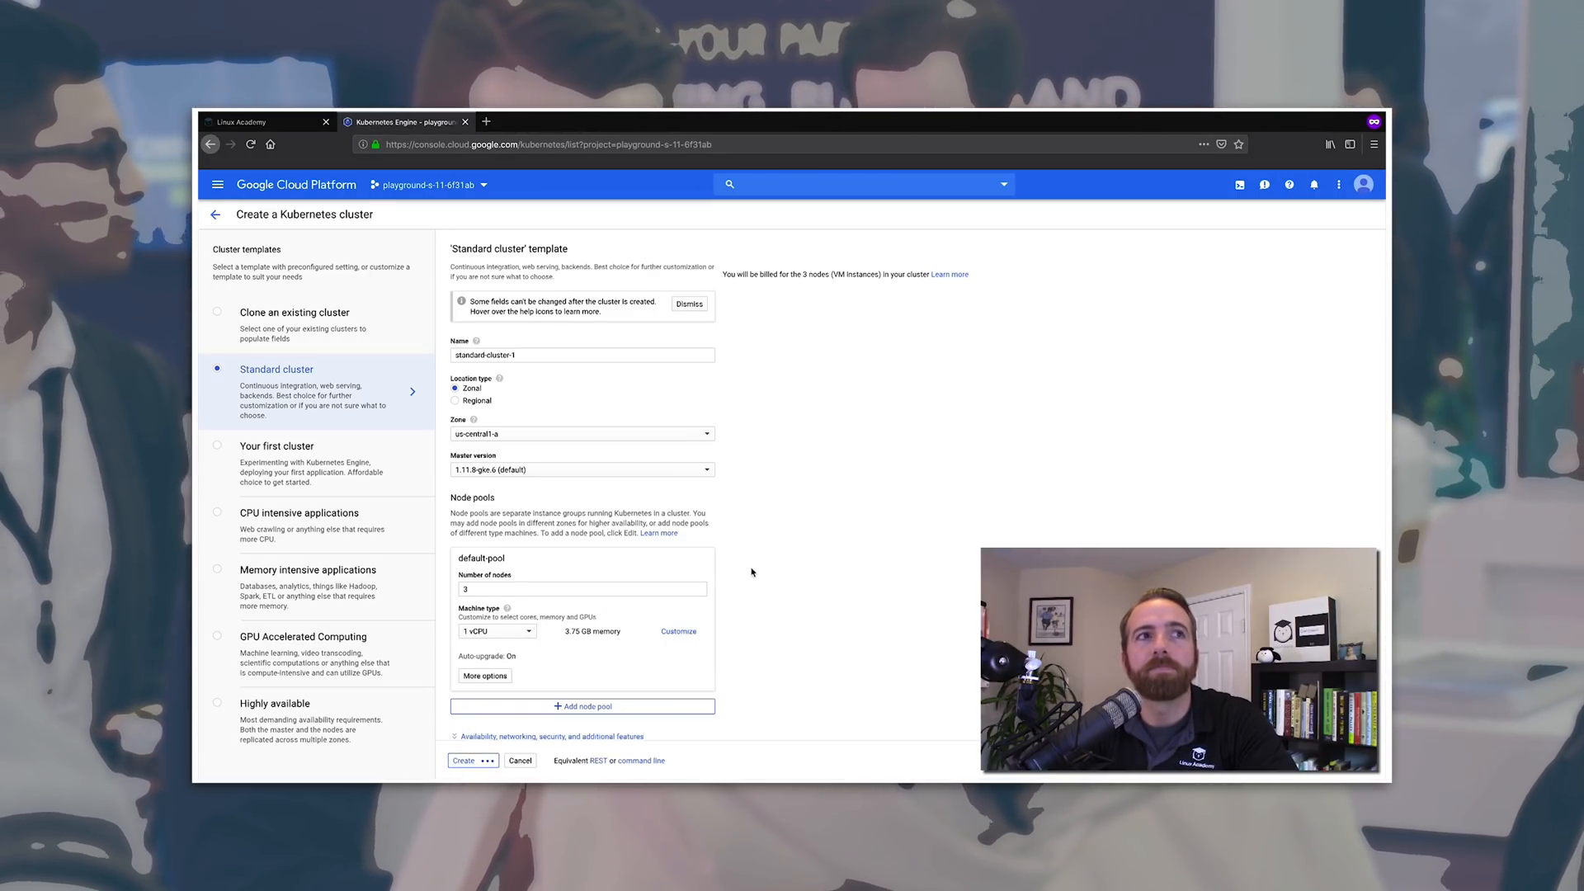
pyautogui.click(463, 759)
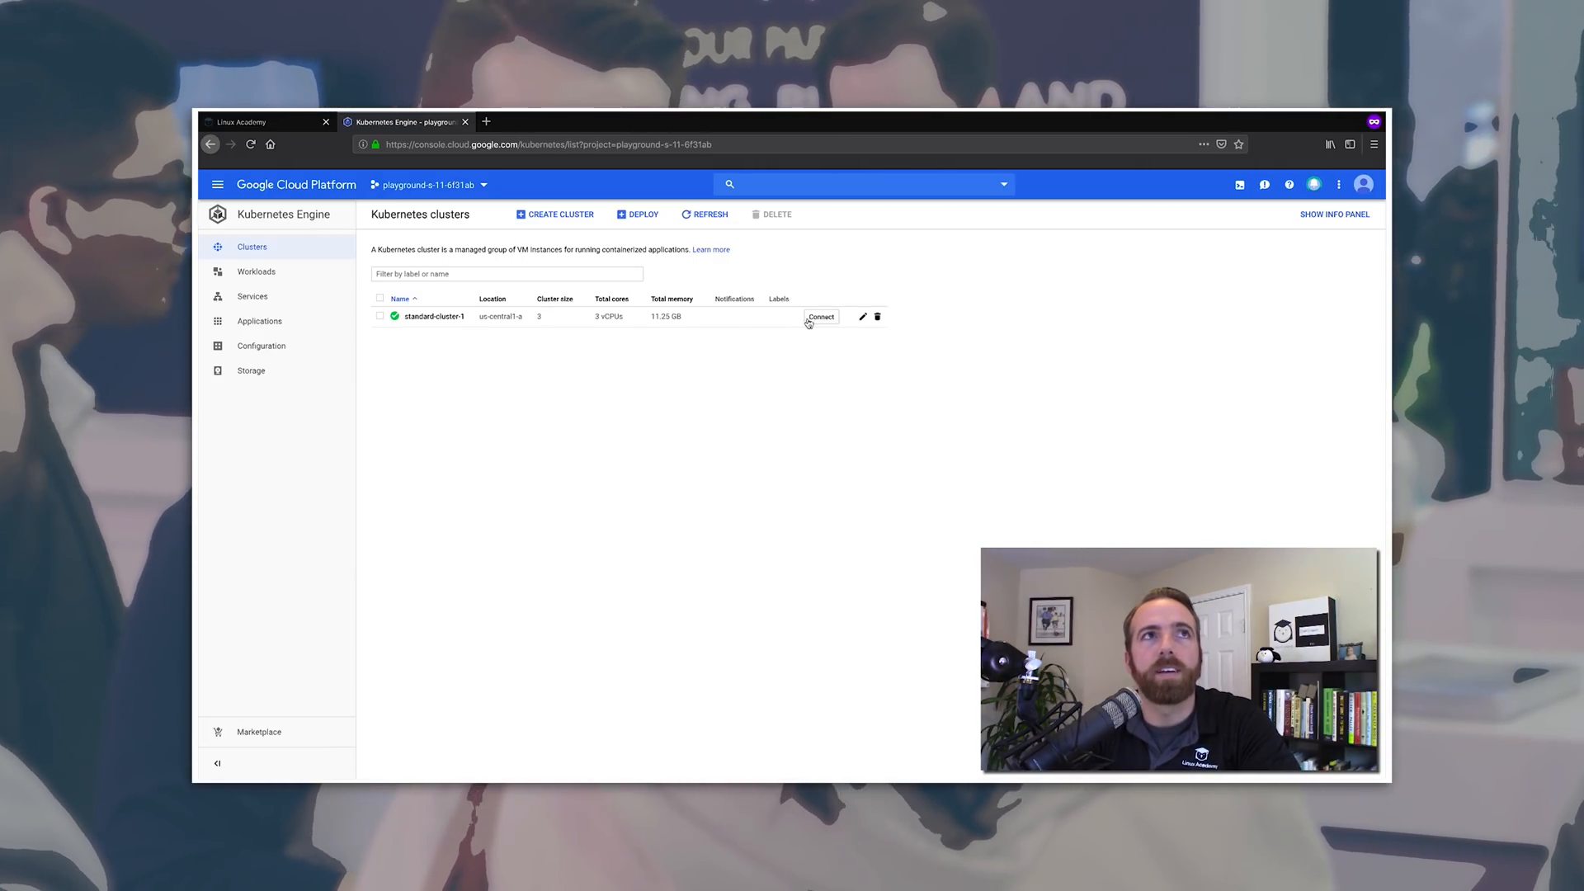
# - Run standard-cluster-1's kubectl connection command in a new Cloud Shell session
pyautogui.click(822, 316)
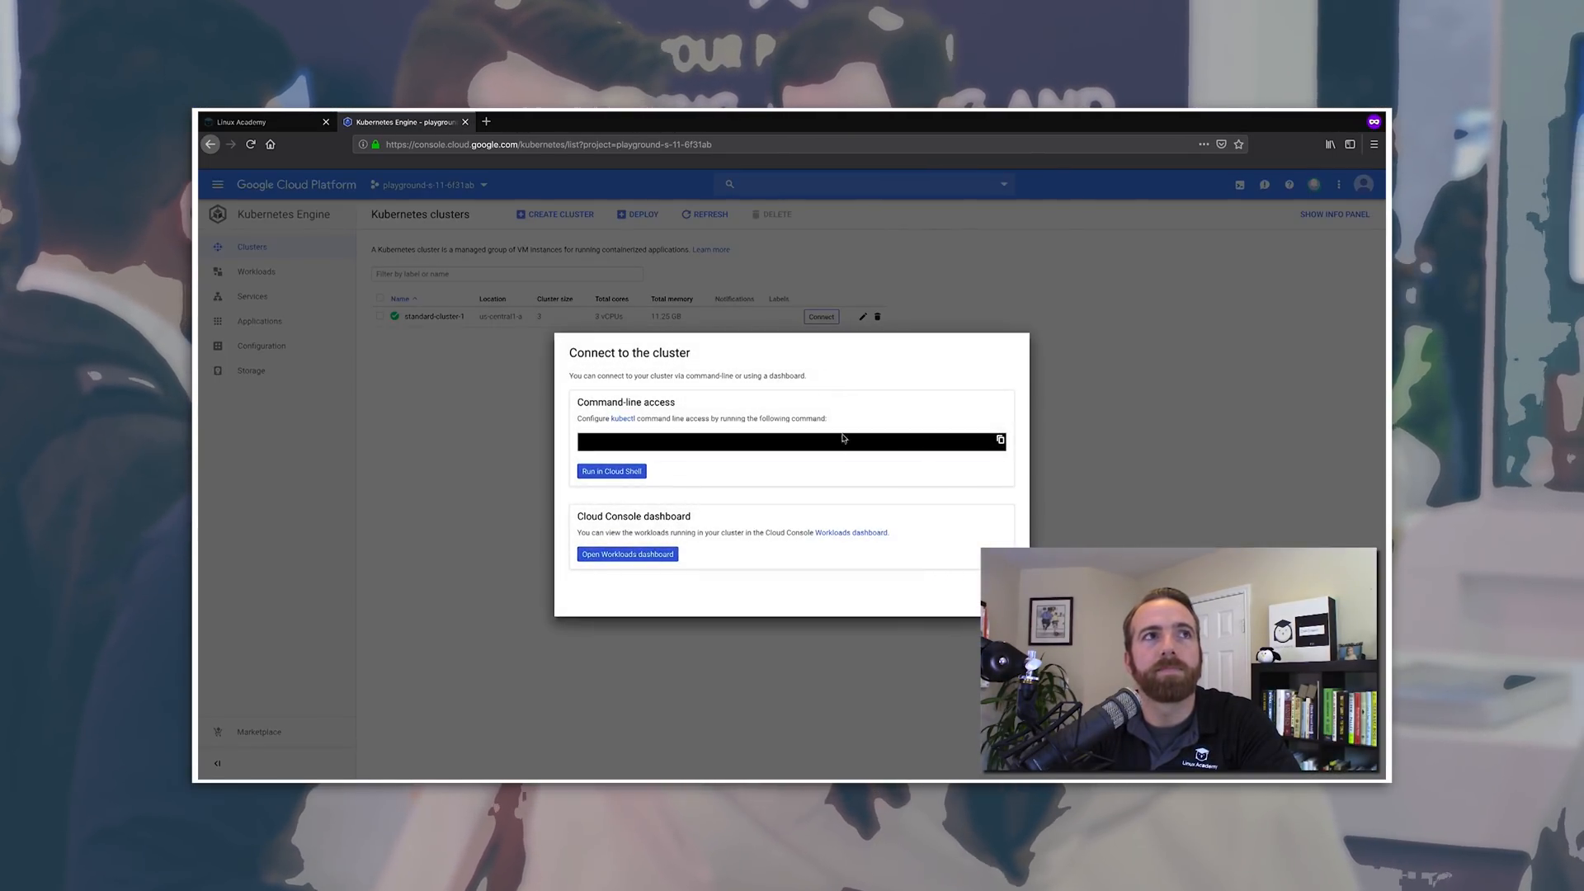
pyautogui.click(612, 471)
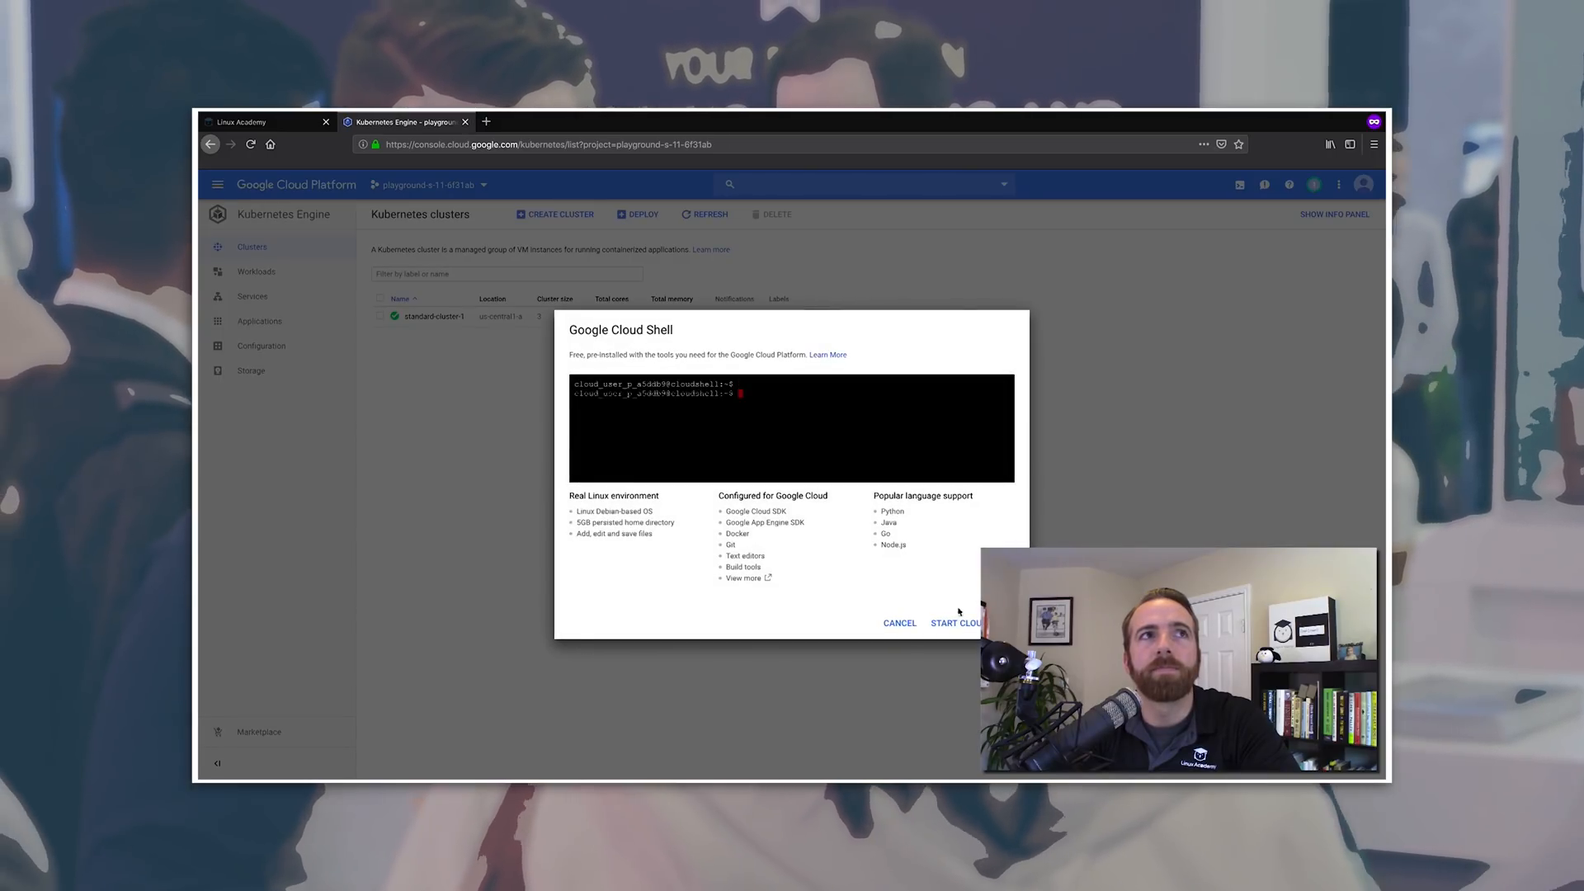
pyautogui.click(956, 622)
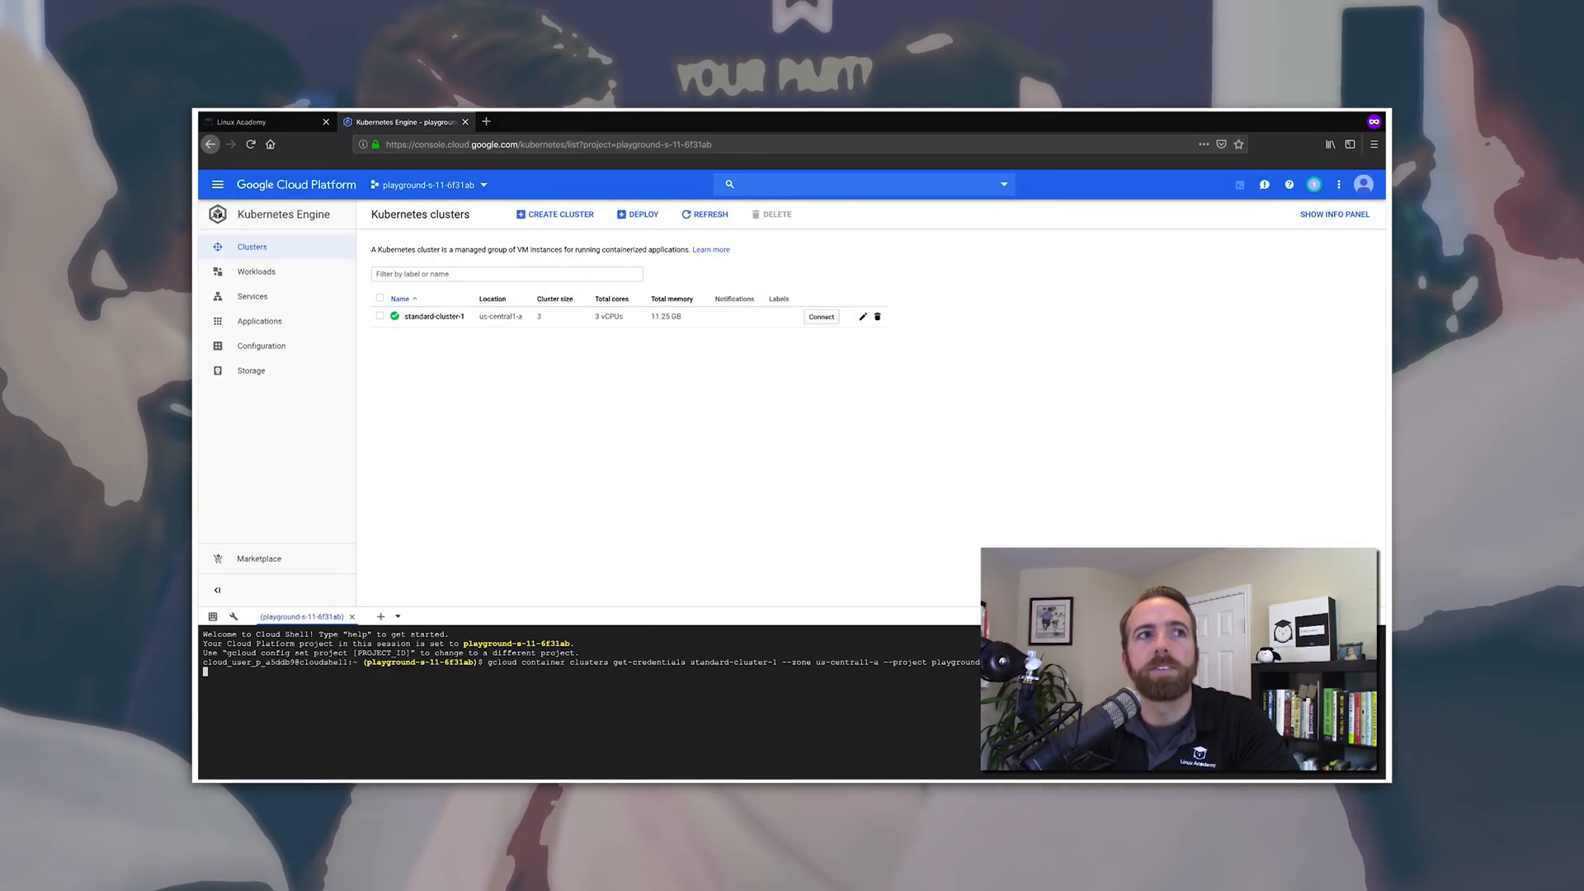
pyautogui.write('ku')
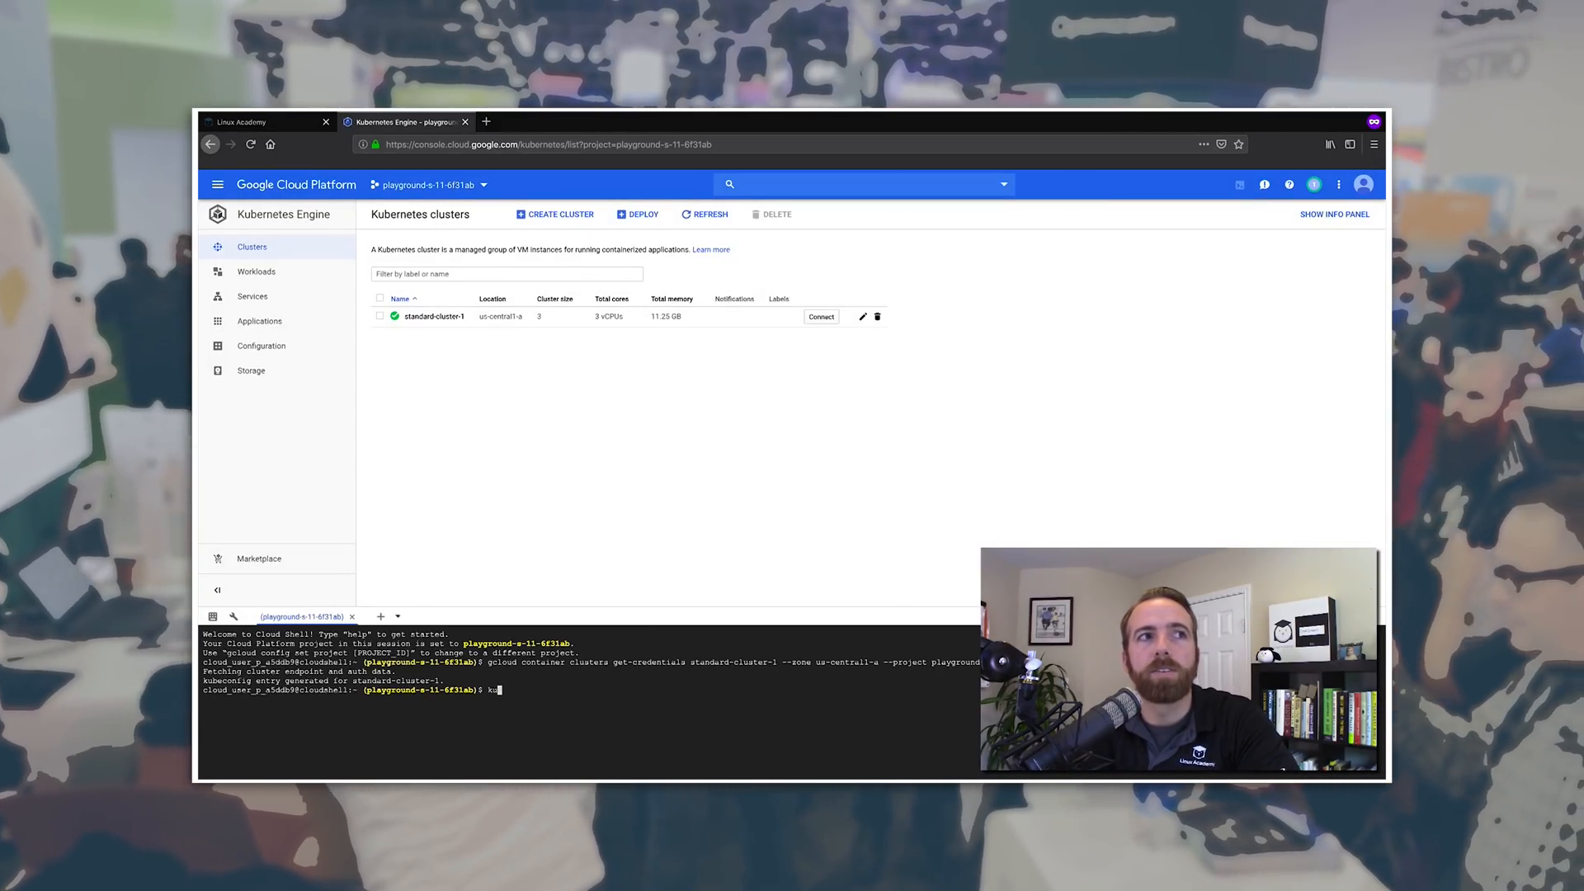